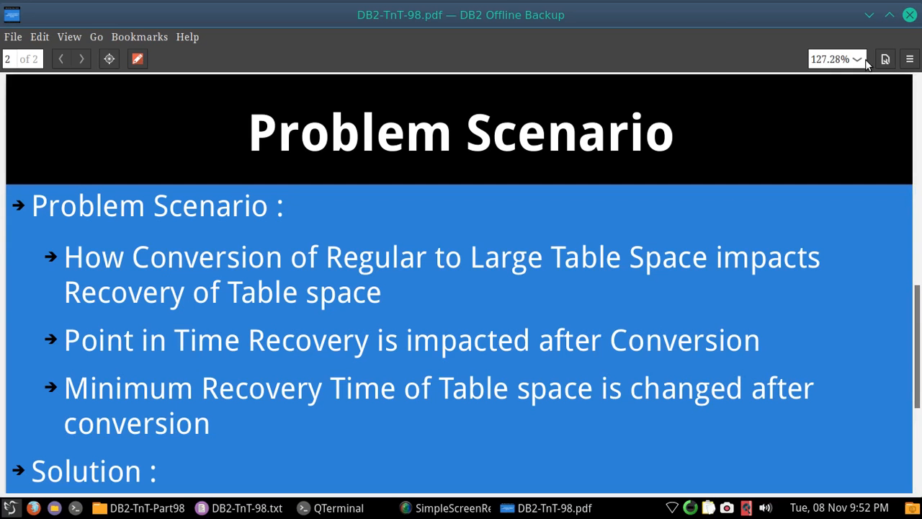
# Step: Close the problem-scenario slides to reveal the DB2-TnT-Part98 folder in Dolphin
pyautogui.click(147, 507)
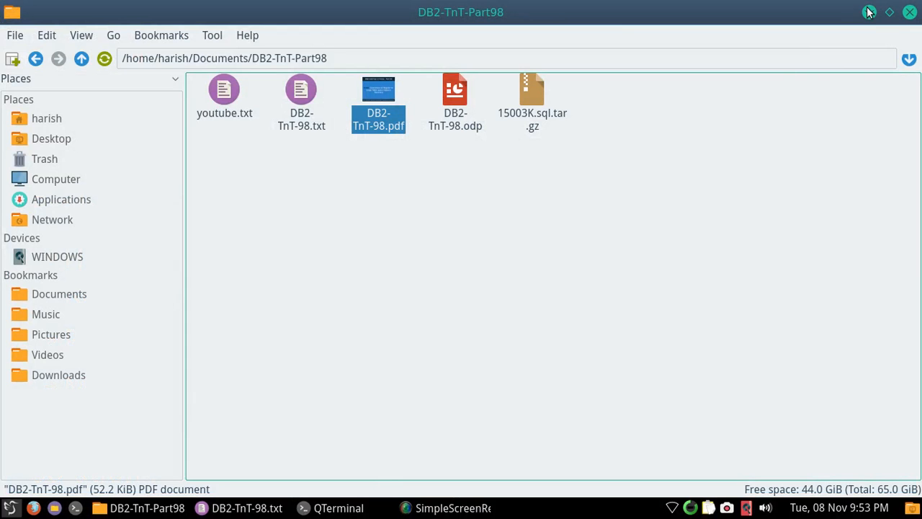
# Step: Open DB2-TnT-98.txt in KWrite and jump to the start of the db2 command notes
pyautogui.click(889, 11)
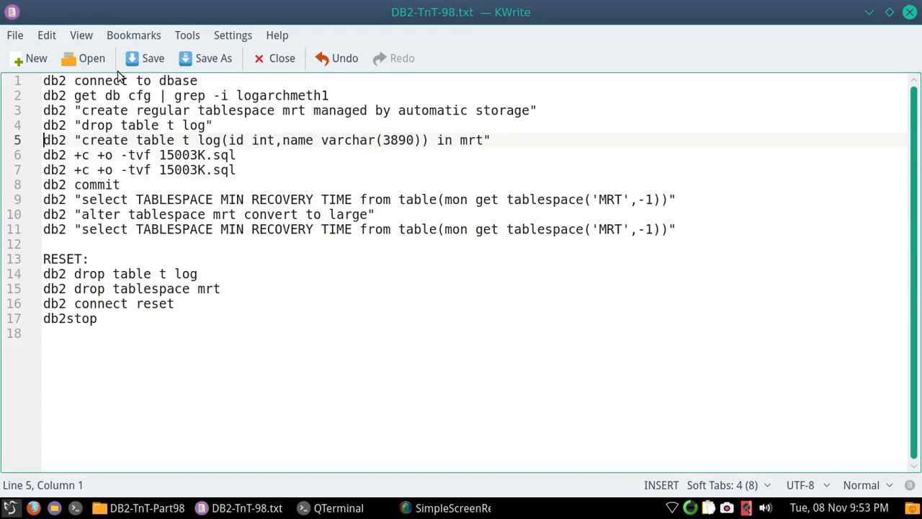
pyautogui.click(118, 80)
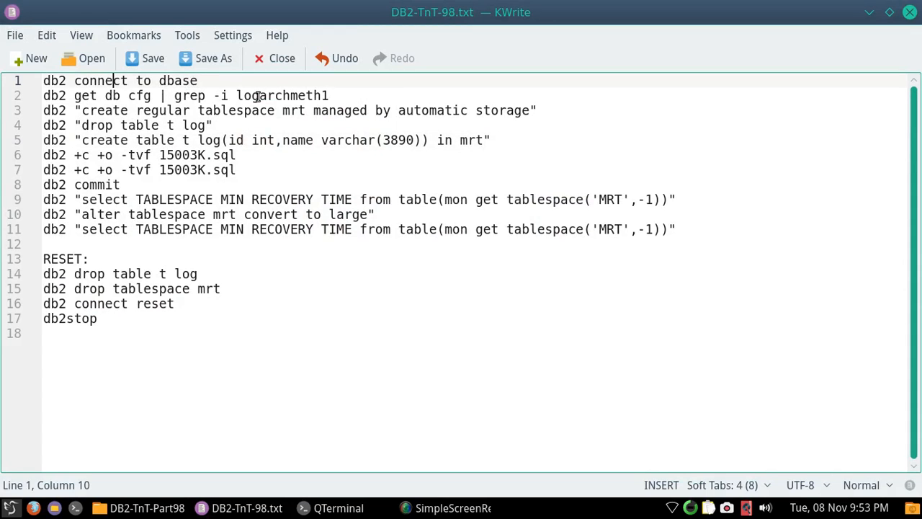
pyautogui.click(280, 95)
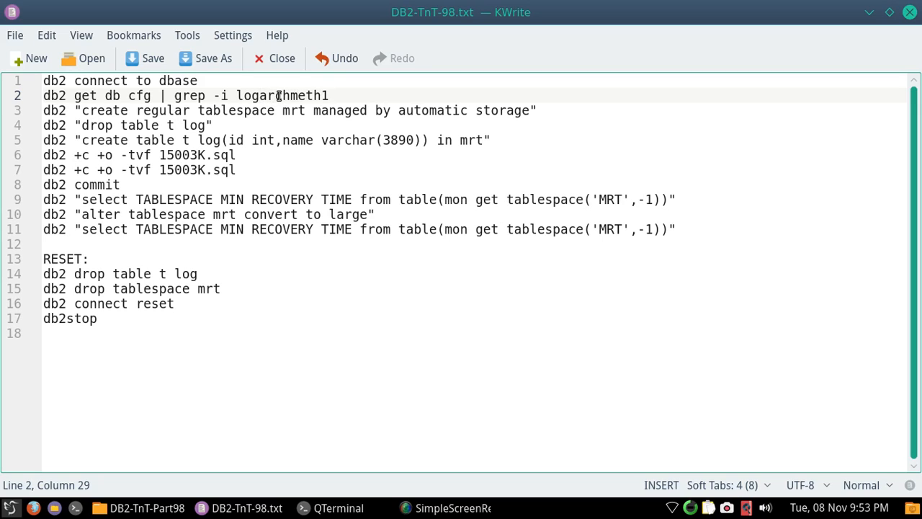
pyautogui.click(167, 109)
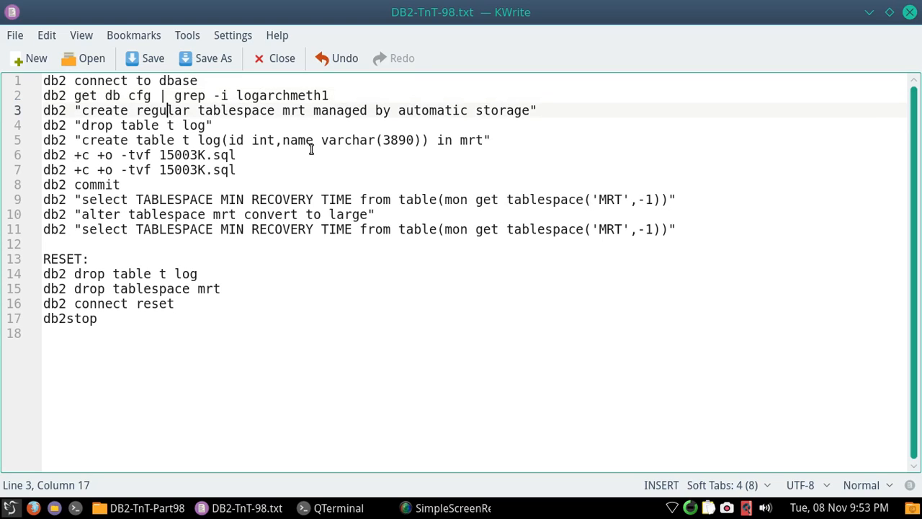
pyautogui.press('Home')
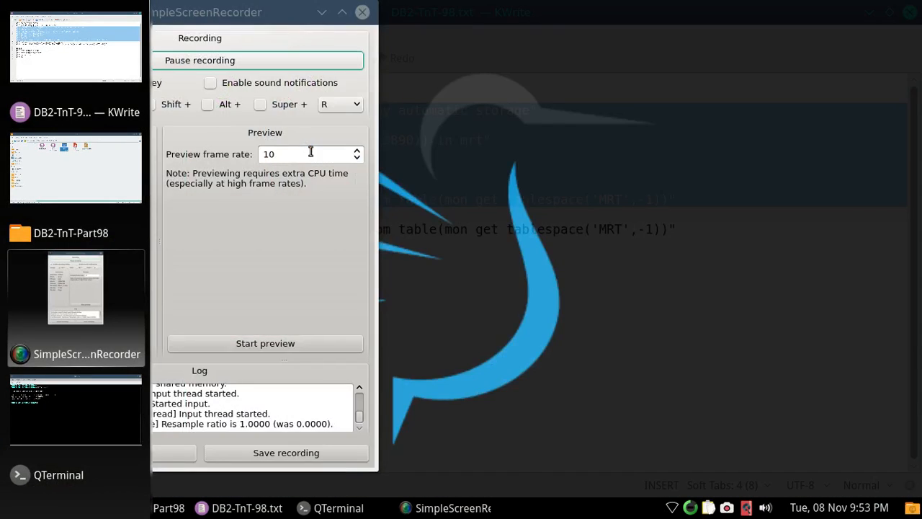
# Step: Run db2 "create regular tablespace mrt managed by automatic storage" in the terminal
pyautogui.click(338, 507)
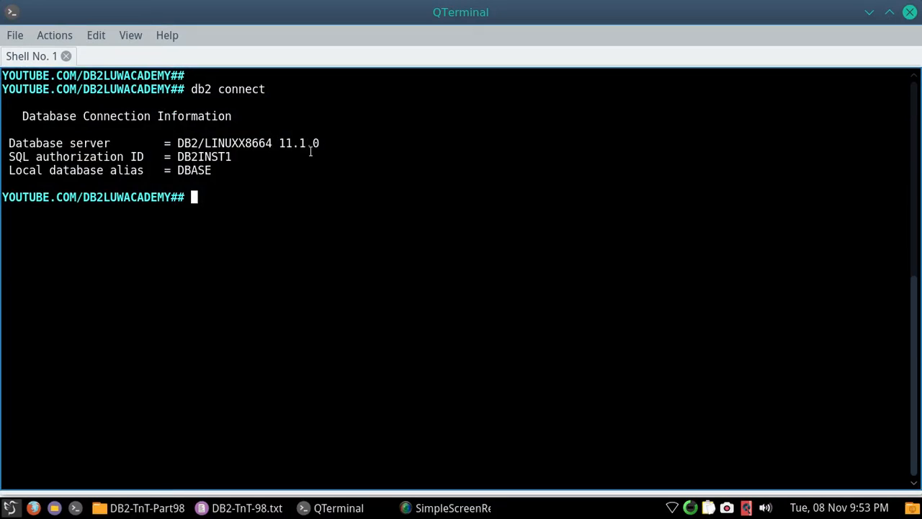
pyautogui.moveTo(327, 279)
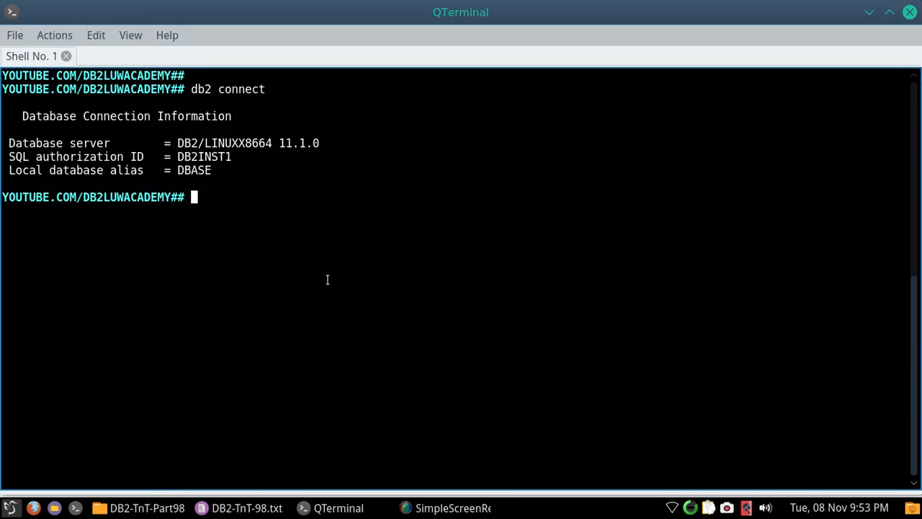
pyautogui.write('db2 "create regular tablespace mrt managed by automatic storage"')
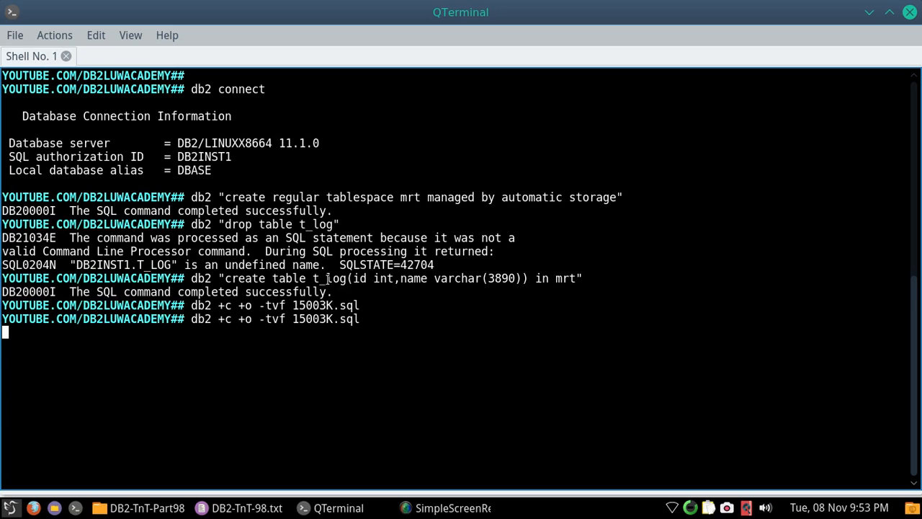
pyautogui.press('Return')
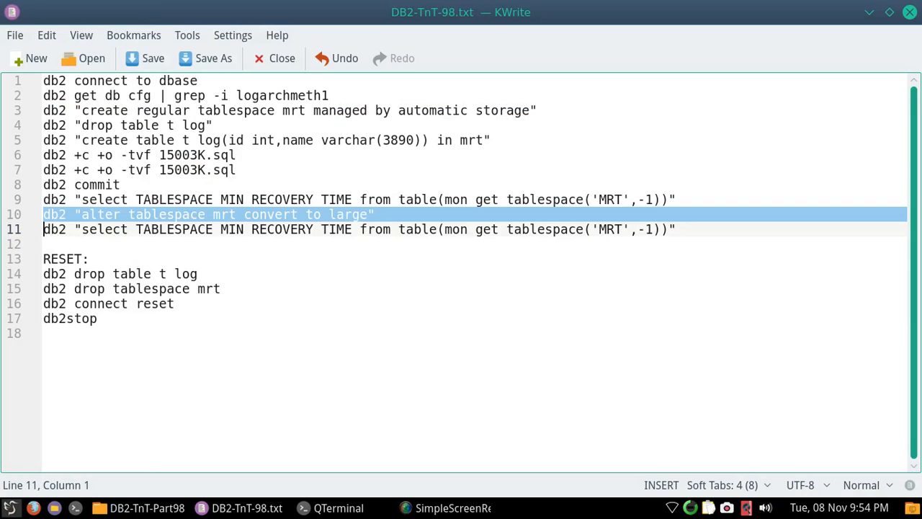
# Step: Alter tablespace mrt to large and requery its minimum recovery time, now 21.54.45
pyautogui.click(338, 507)
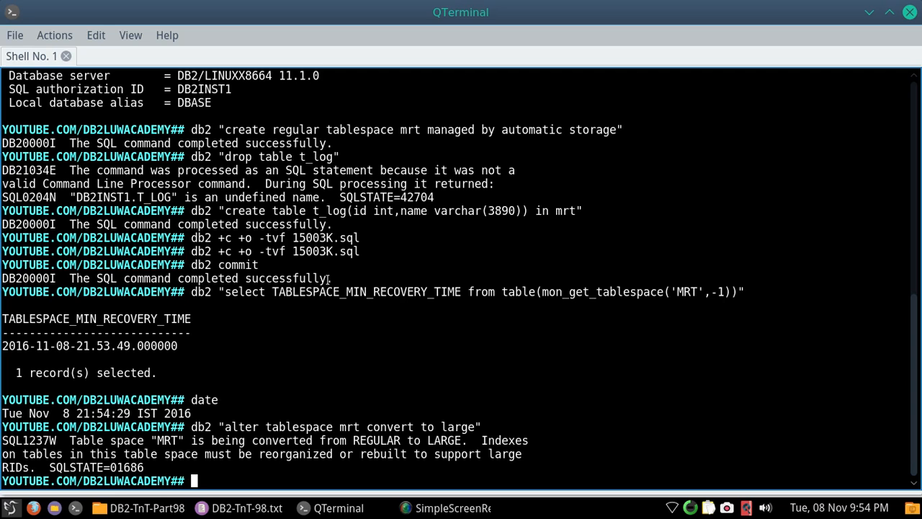
pyautogui.click(246, 507)
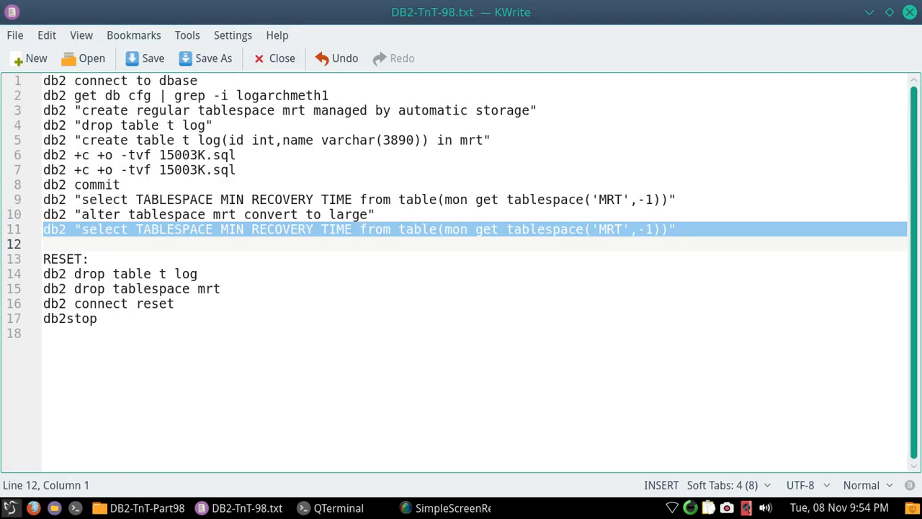
pyautogui.click(330, 507)
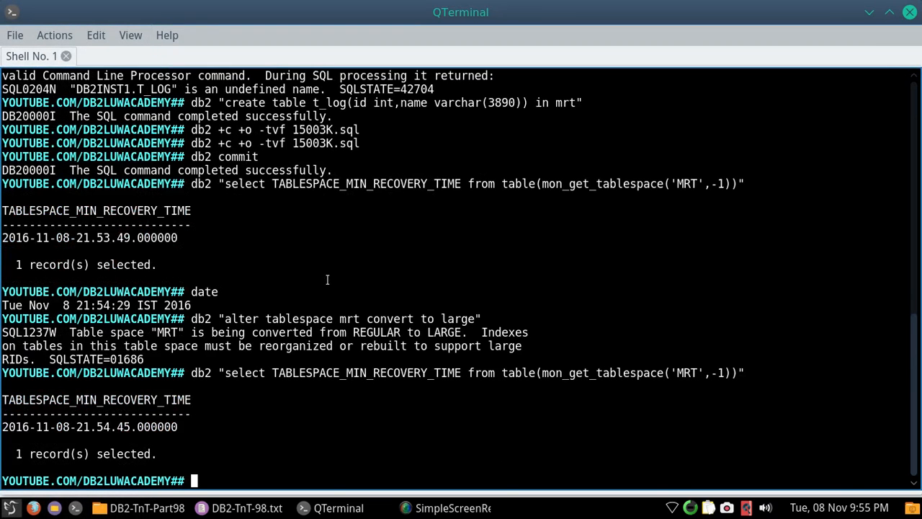
pyautogui.moveTo(106, 237)
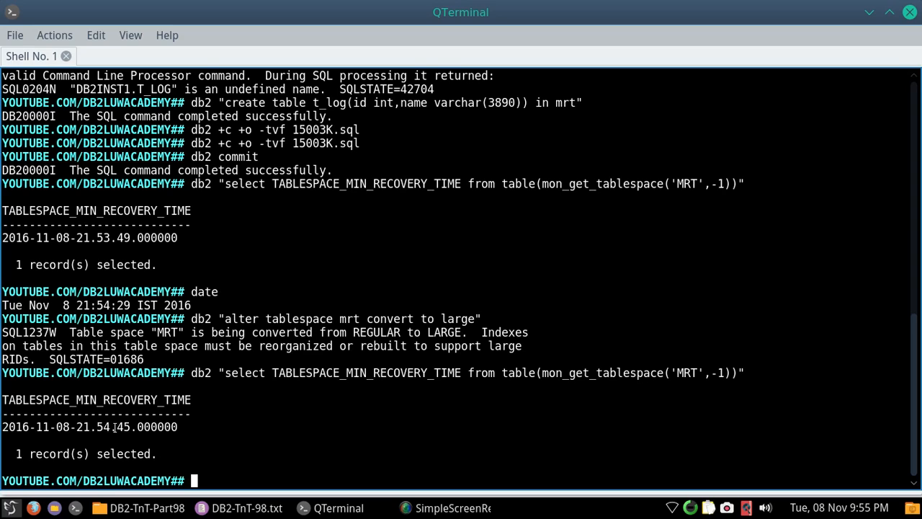
pyautogui.moveTo(164, 236)
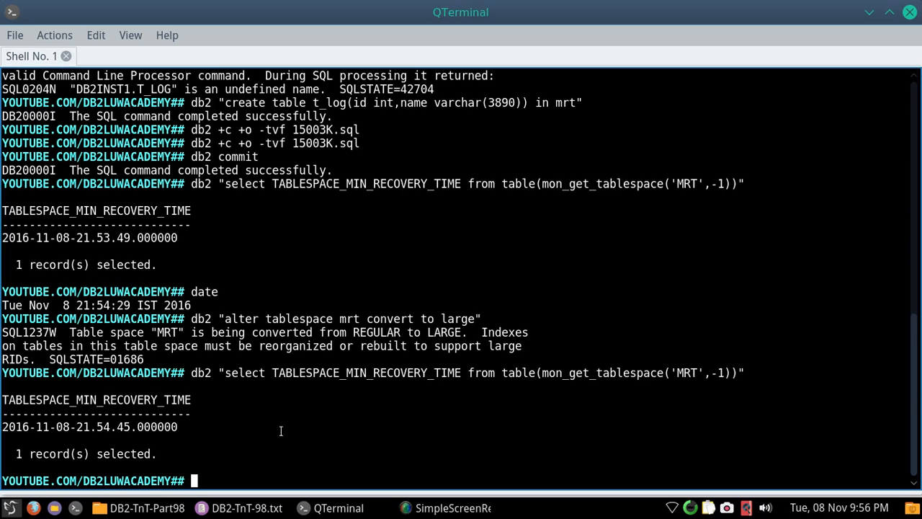
pyautogui.moveTo(308, 441)
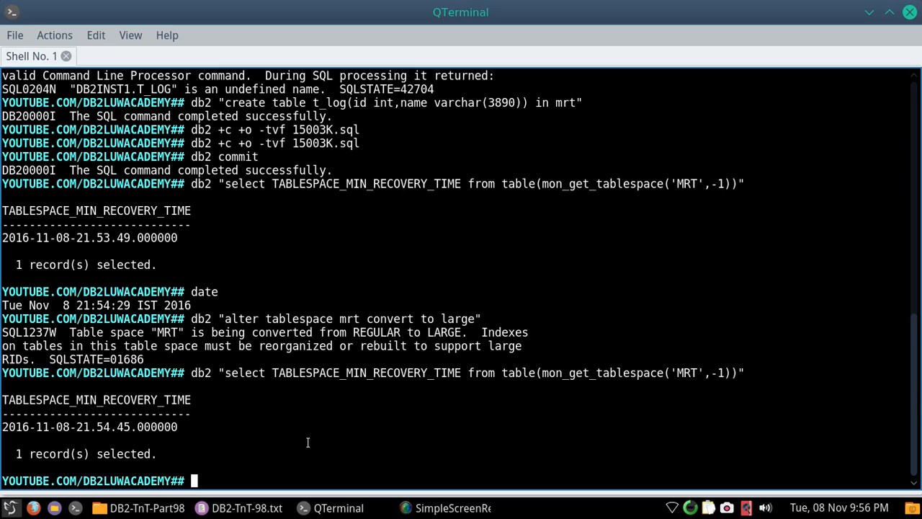
pyautogui.moveTo(530, 248)
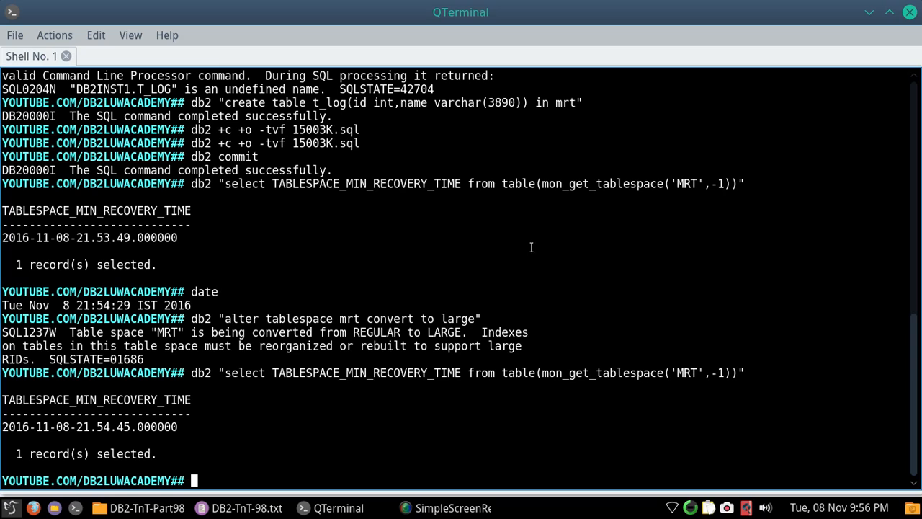
# Step: Switch back to the KWrite command notes, leaving both recovery times displayed in the terminal
pyautogui.click(247, 507)
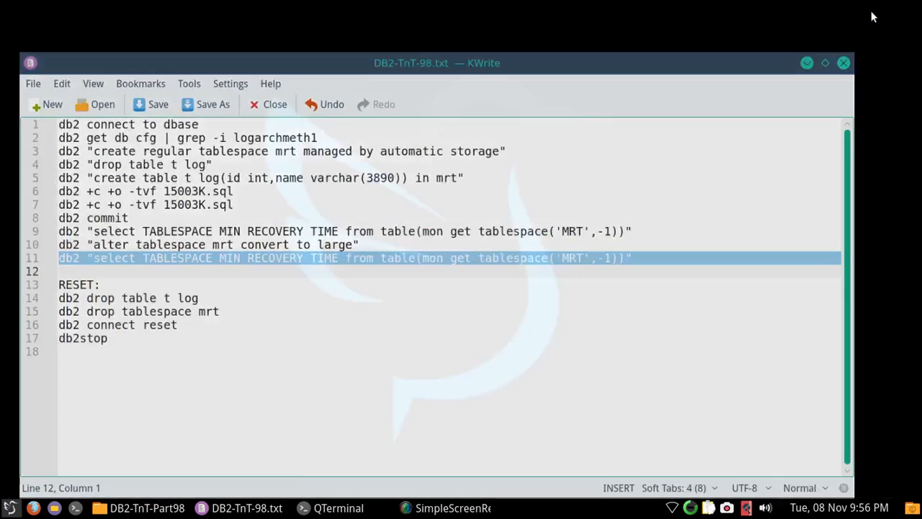